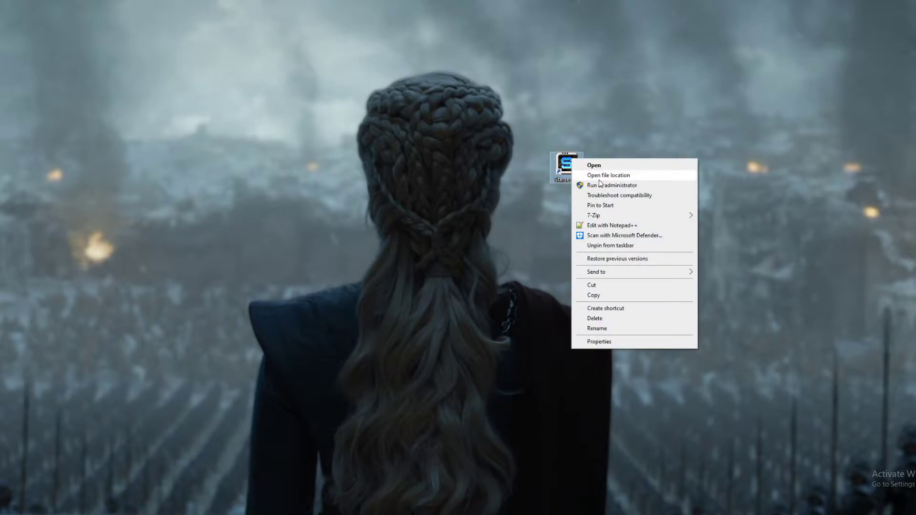
- Go from the Starsector install location into its saves folder listing the individual save folders
click(607, 176)
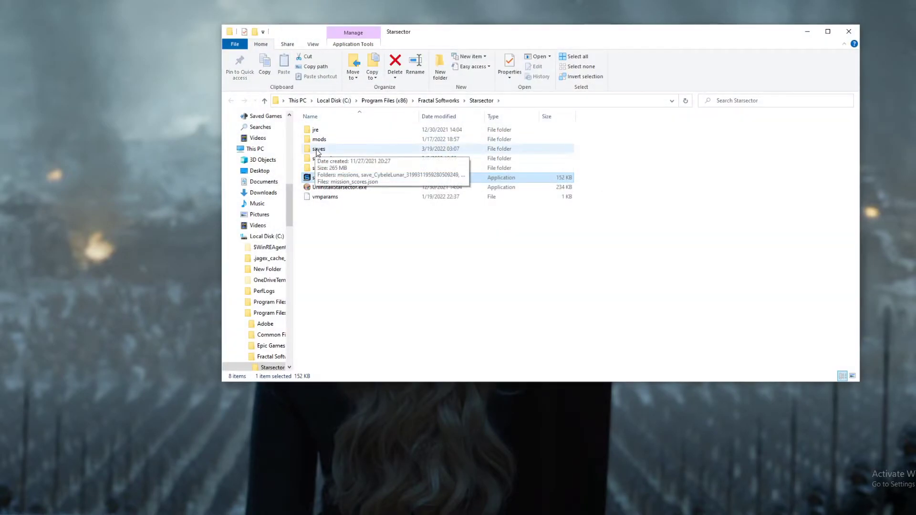
double_click(318, 148)
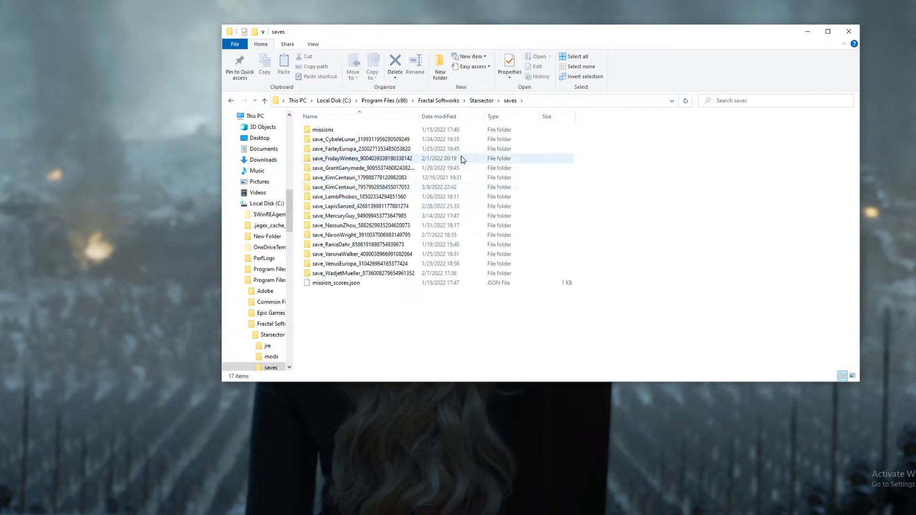
mouse_move(293, 144)
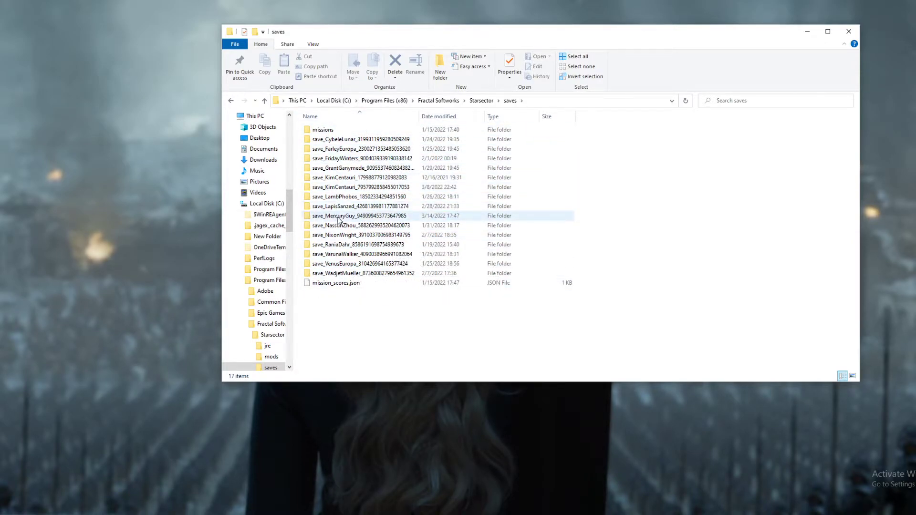
mouse_move(334, 215)
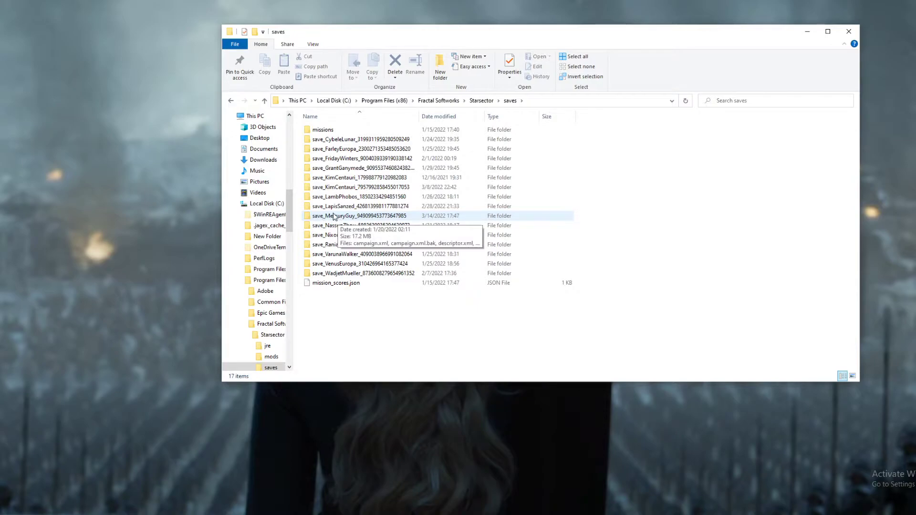
- Zip the save_MercuryGuy folder to the desktop with 7-Zip, letting compression finish in the background
right_click(332, 215)
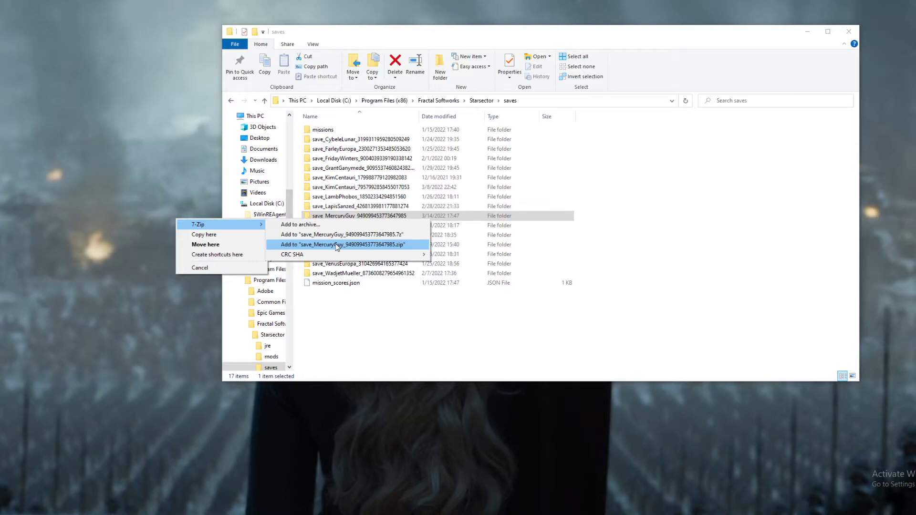
click(348, 245)
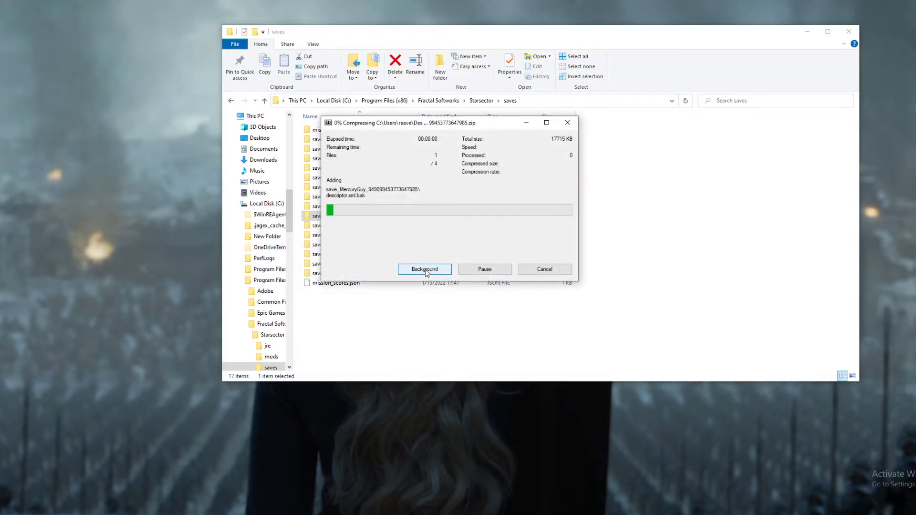
click(424, 269)
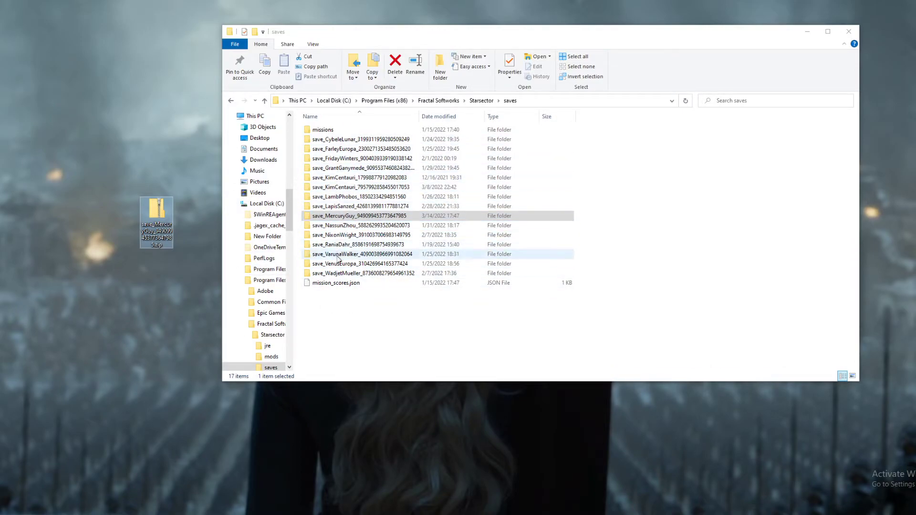
- Drop the desktop save_MercuryGuy zip into the Discord #savefiles message box as a pending attachment
click(357, 215)
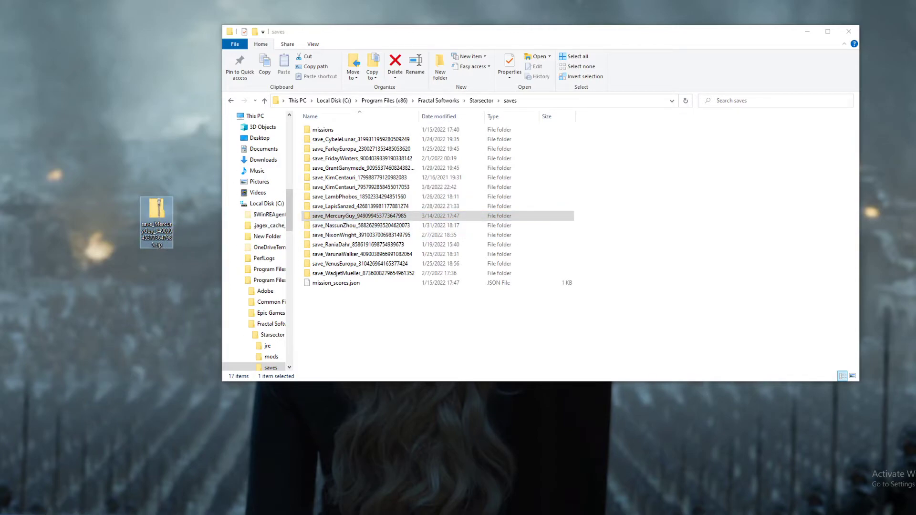
drag(156, 221, 389, 386)
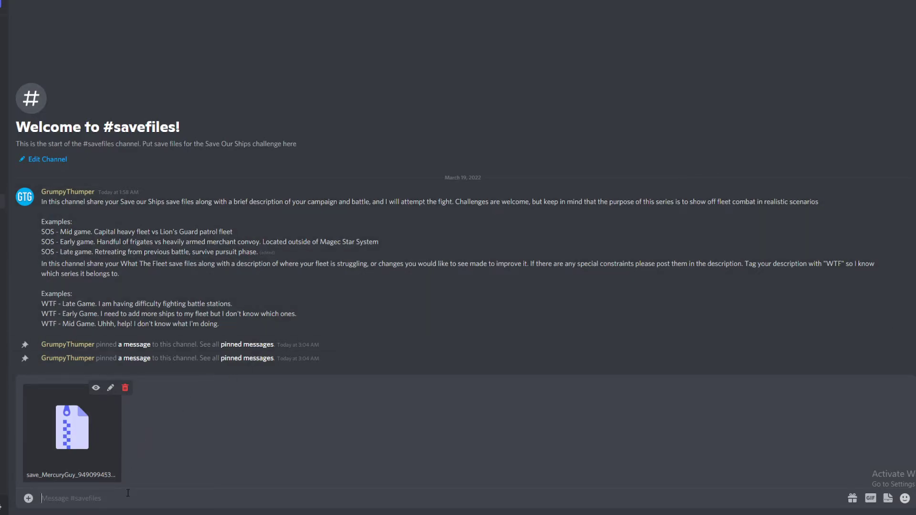
- Write the message "SOS - Late Game - need help fighting [redacted fleet]" beside the attached zip
text(S)
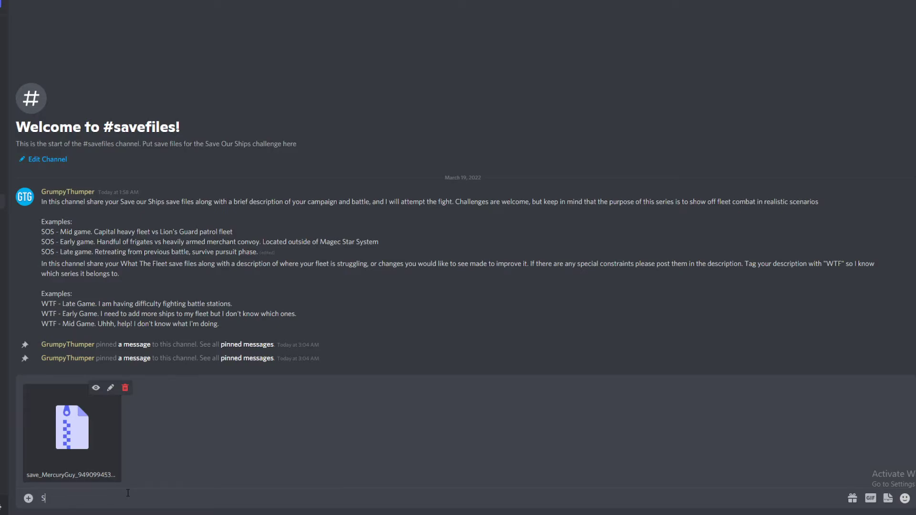
text(OS -)
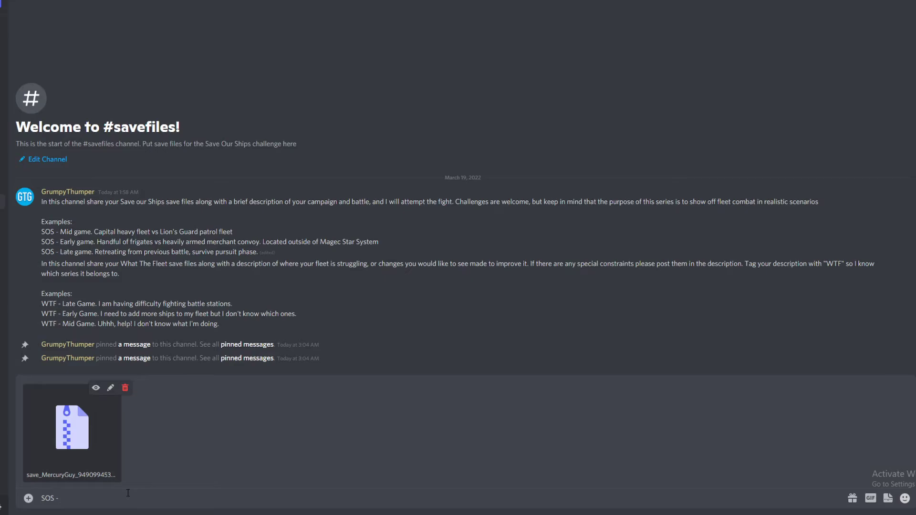
text(Late Game - need help)
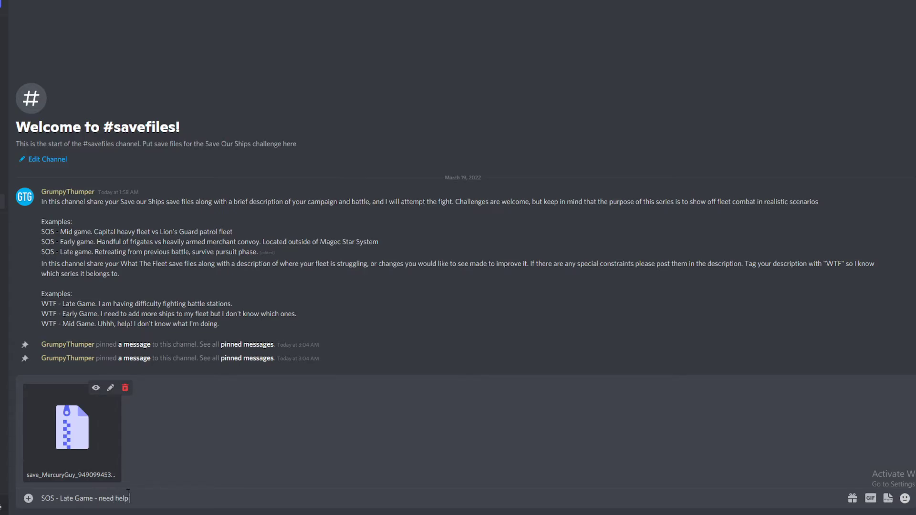
text(fighting)
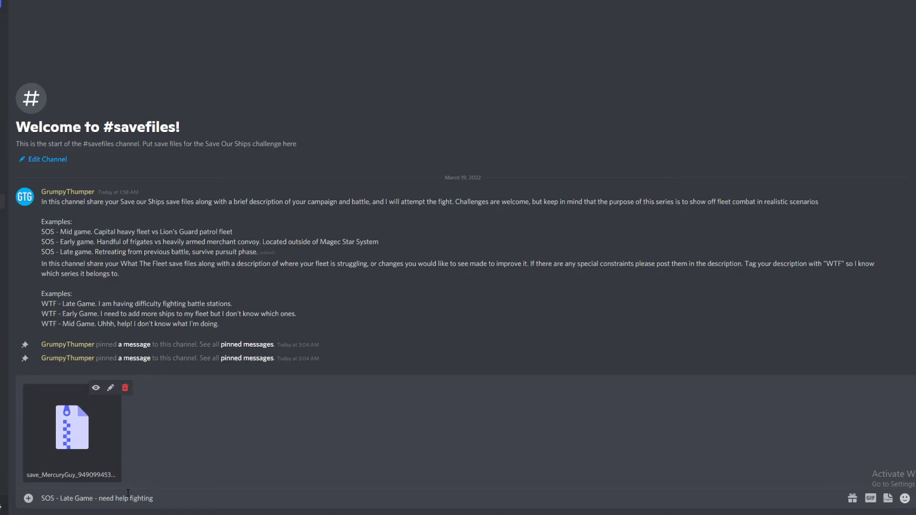
text([redacted fleet)
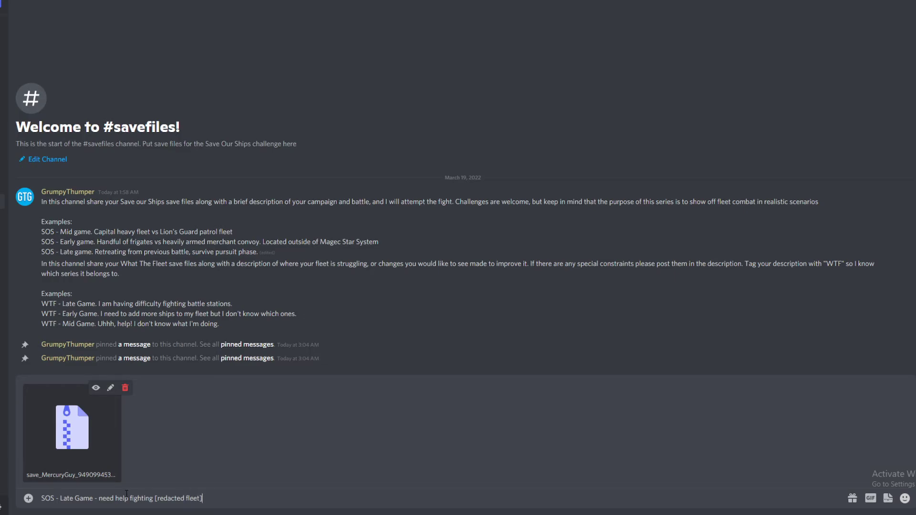
- Send the SOS message with the MercuryGuy save zip to #savefiles
key(Enter)
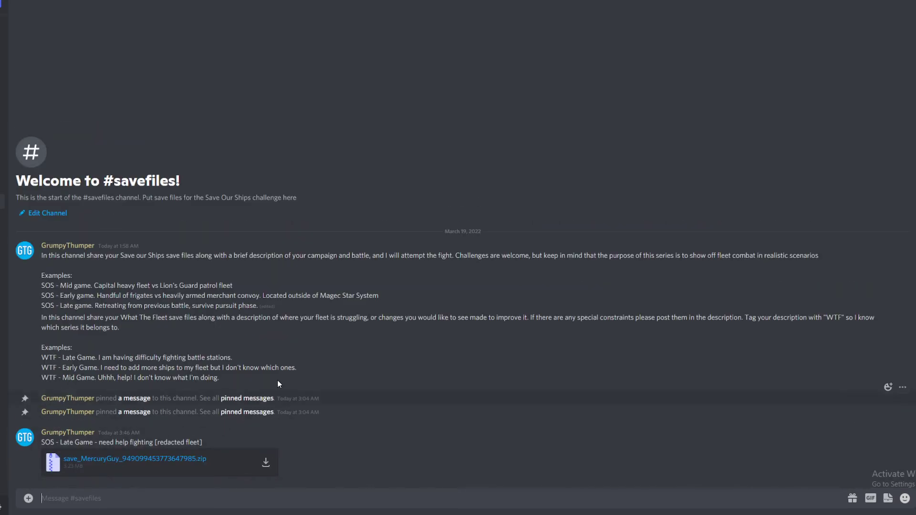
mouse_move(304, 425)
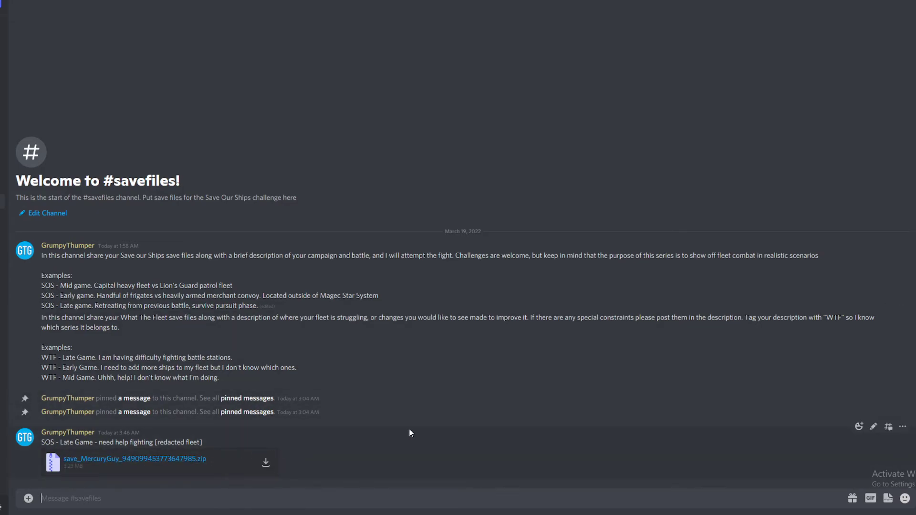
mouse_move(422, 449)
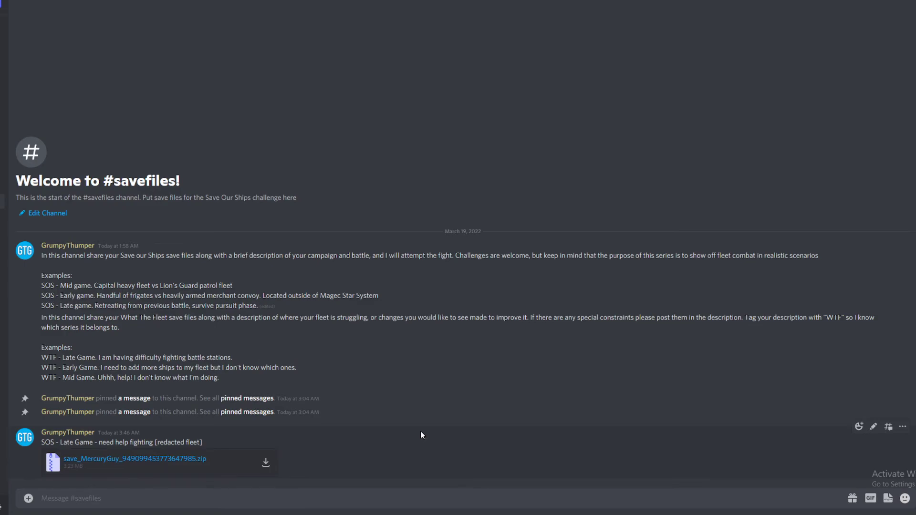